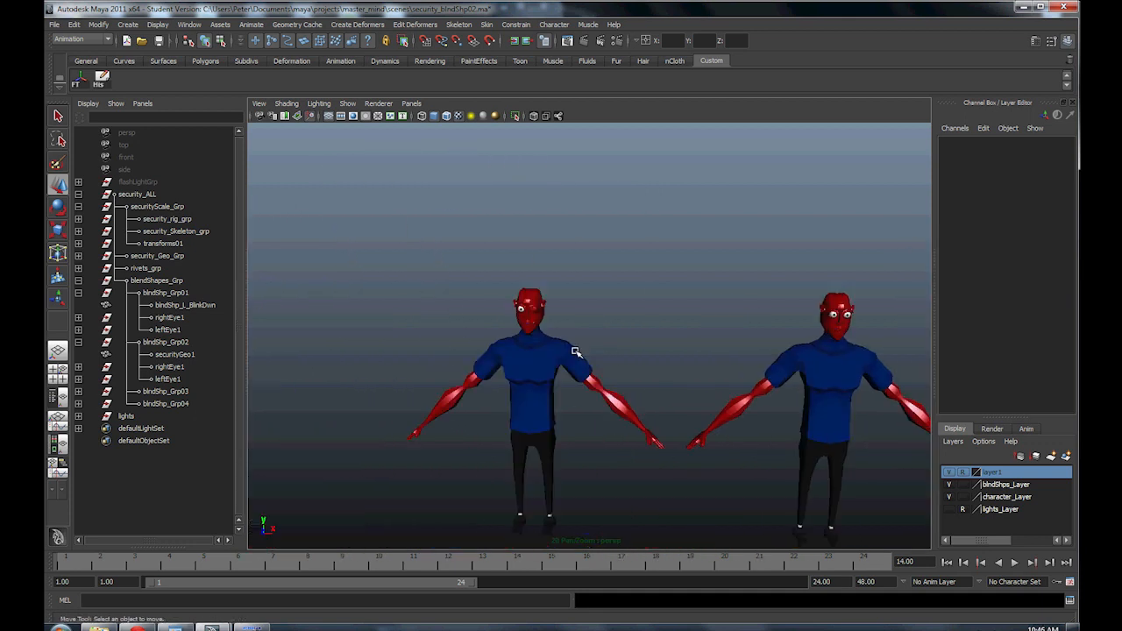
# Step: Duplicate blndShp_L_BlinkDwn, shift the copy along X and set its Scale X to -1
pyautogui.click(184, 304)
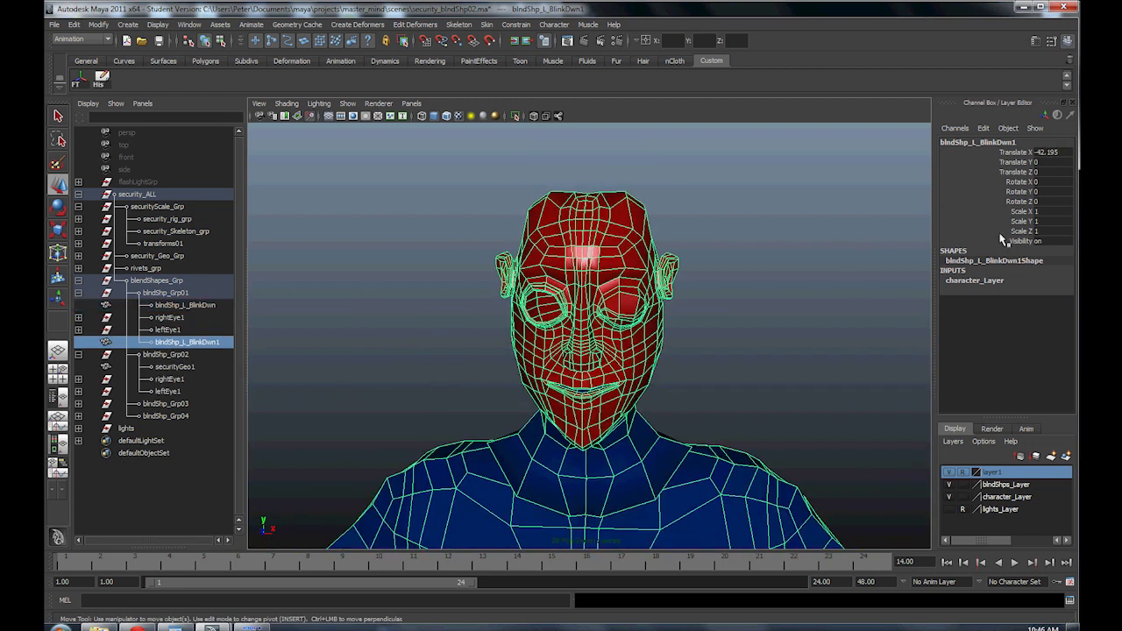
pyautogui.click(1047, 211)
pyautogui.write('-1')
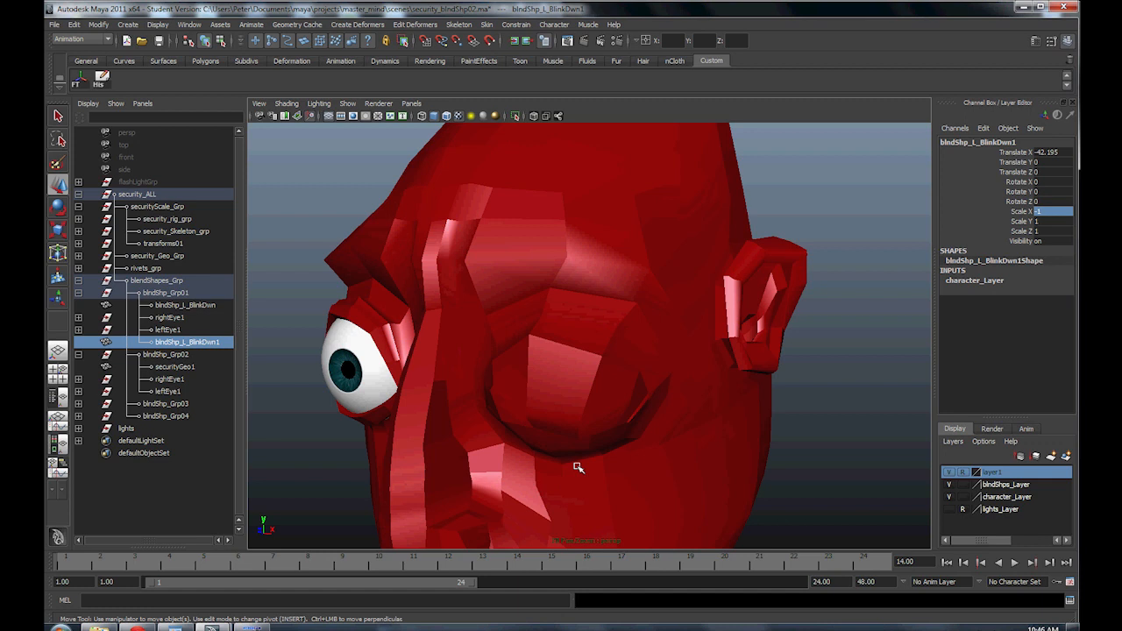
# Step: Check vertex selections and Script Editor history, then delete the blndShp_L_BlinkDwn1 copy
pyautogui.rightClick(578, 379)
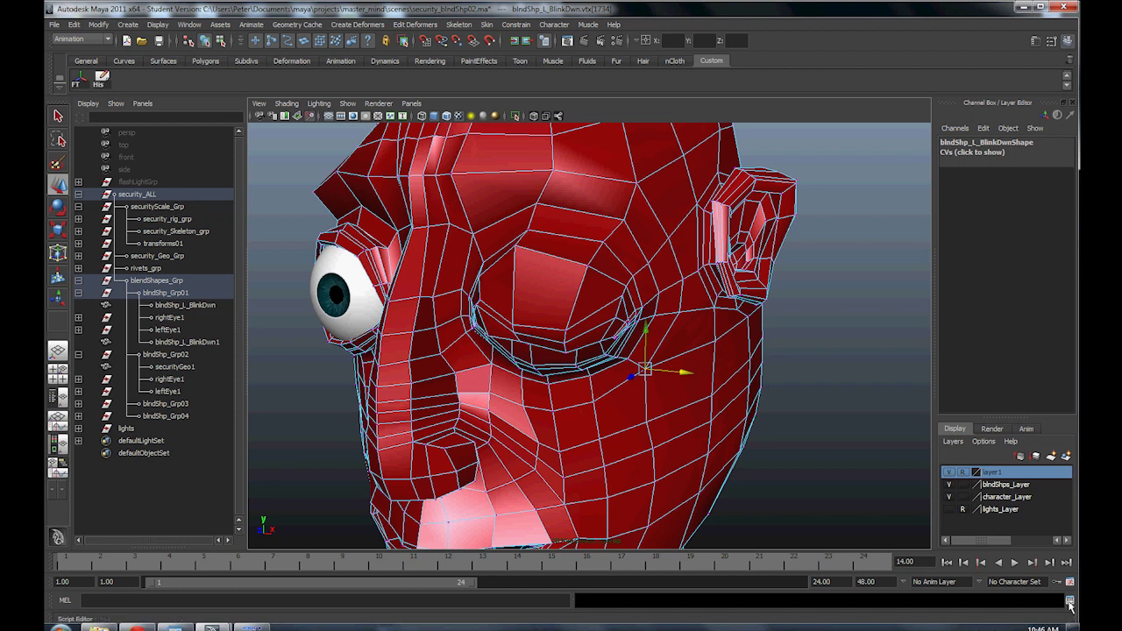
pyautogui.click(1068, 602)
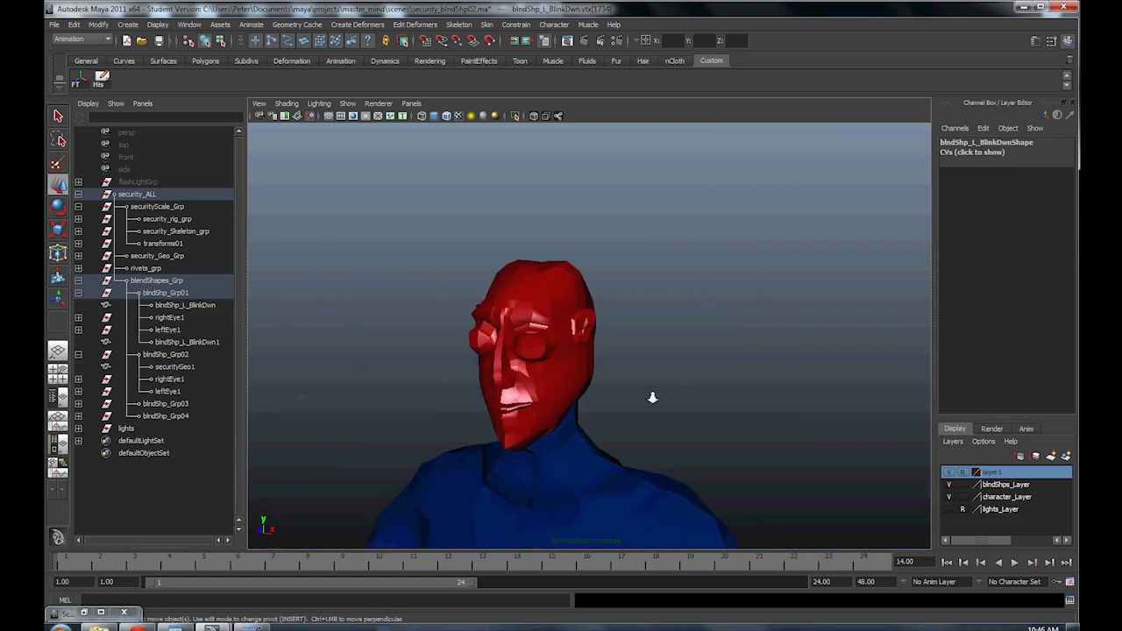
pyautogui.click(187, 341)
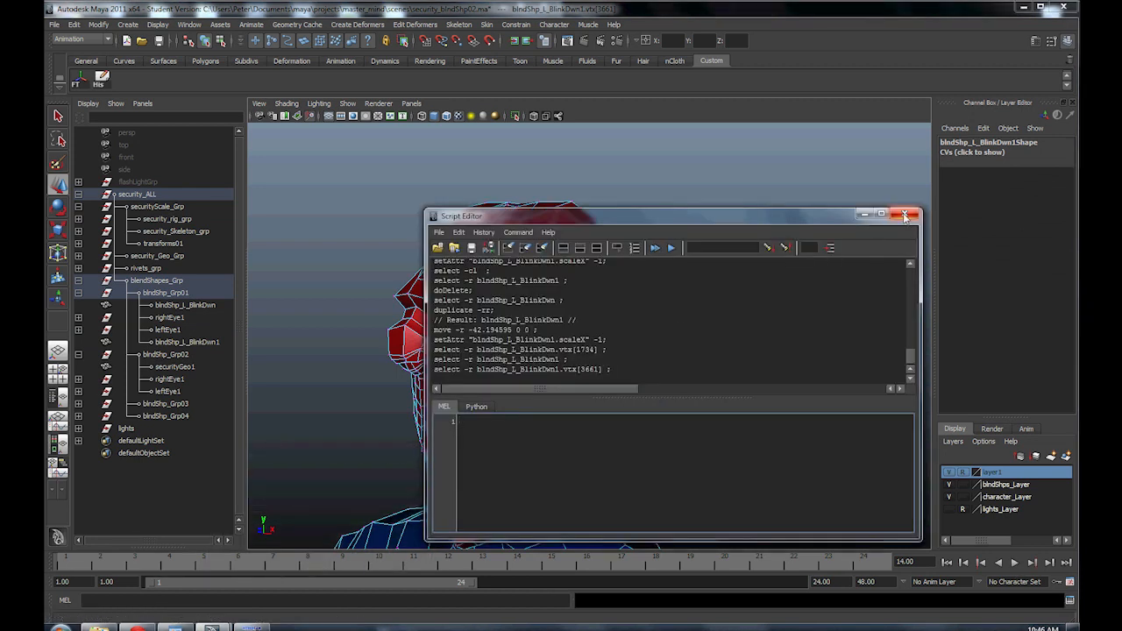
pyautogui.click(905, 215)
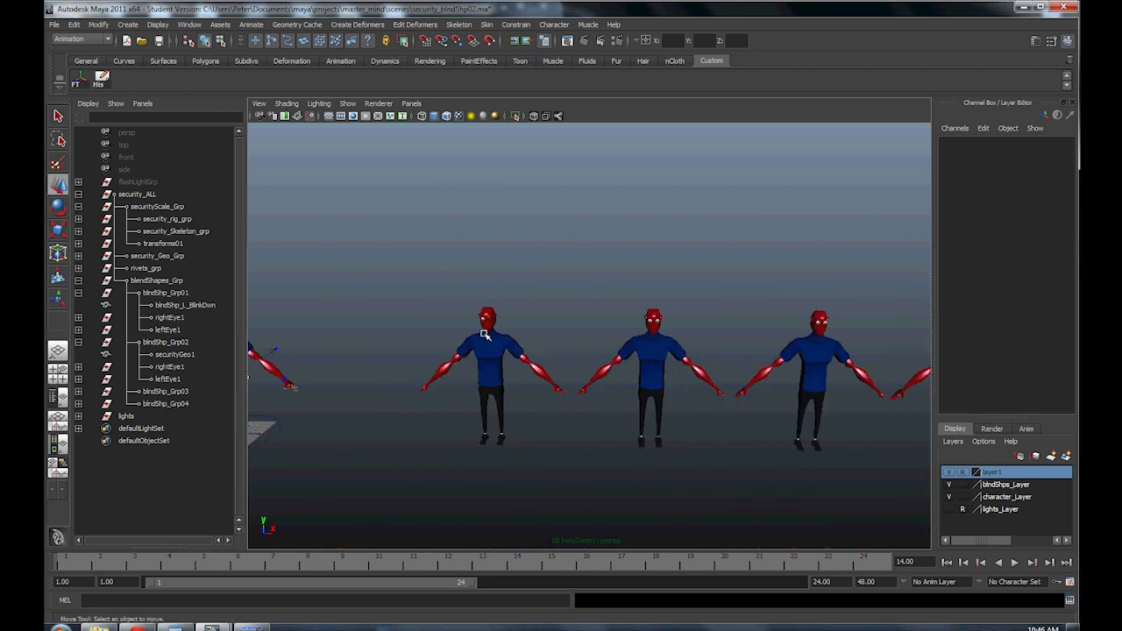
# Step: Duplicate securityGeo1 and name the two copies security_Scale01 and security_Wrap01
pyautogui.click(184, 304)
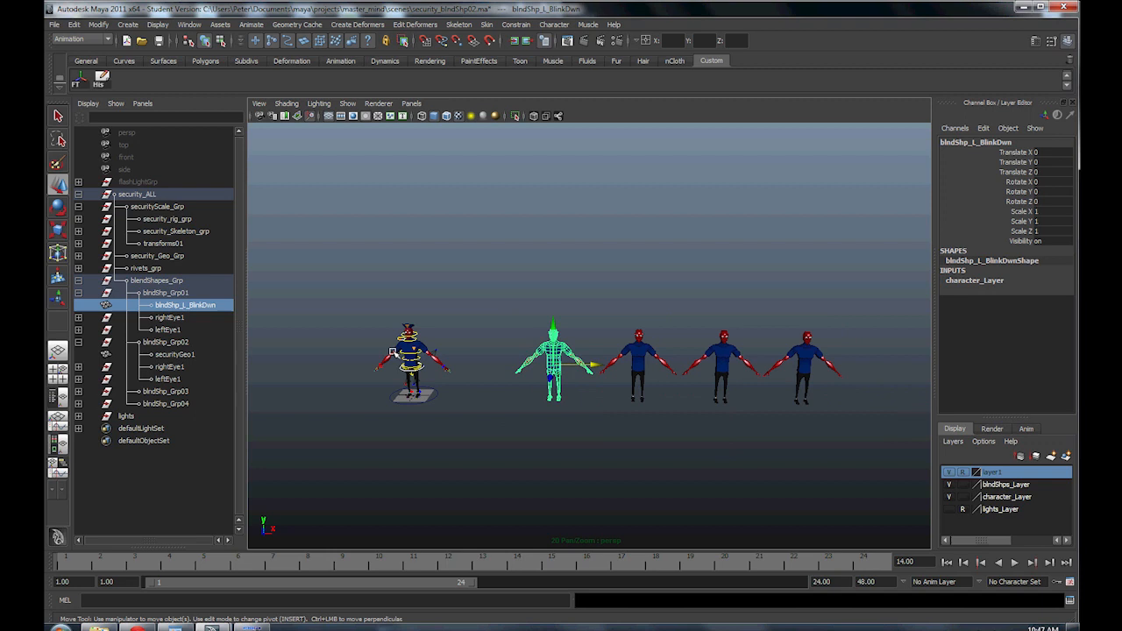
pyautogui.click(174, 354)
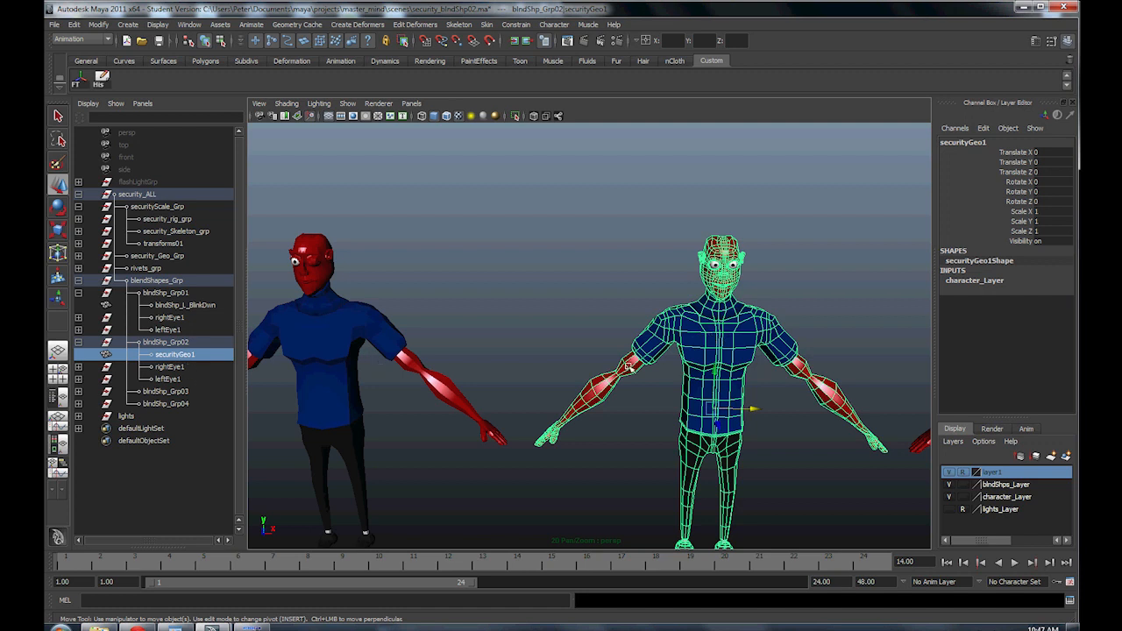
pyautogui.click(175, 391)
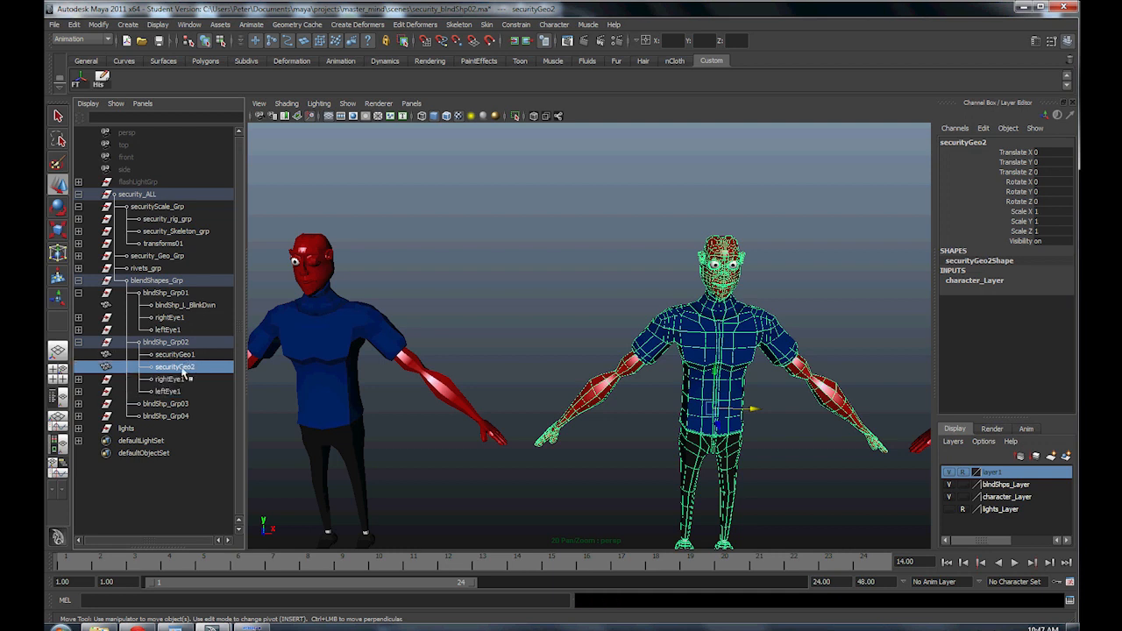
pyautogui.doubleClick(173, 354)
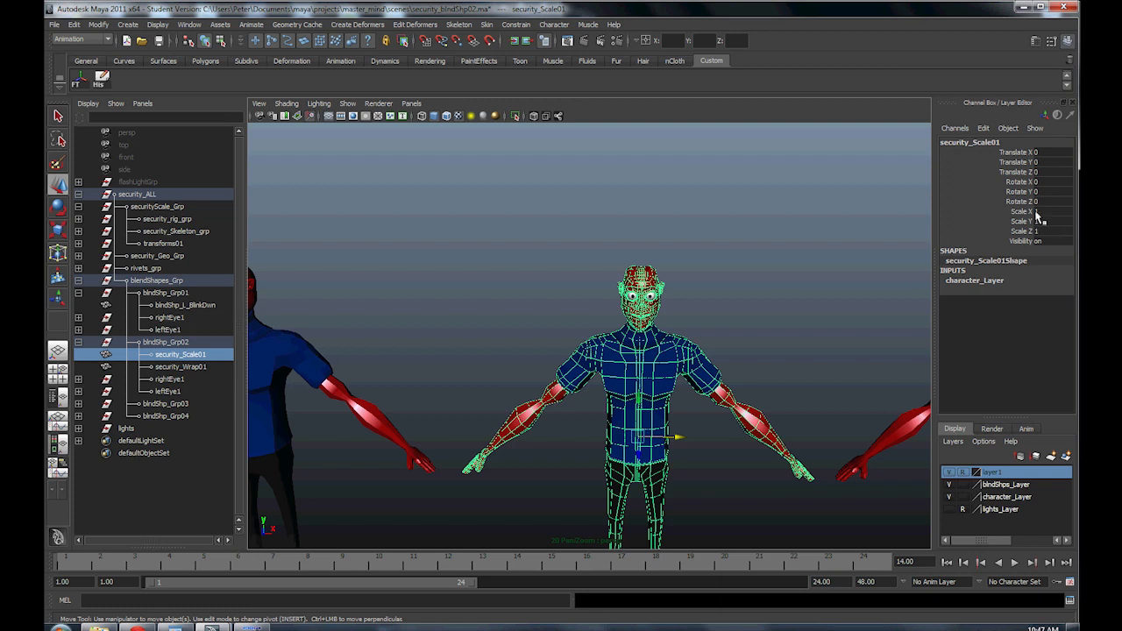
# Step: Create blendShape1 on security_Scale01 with blndShp_L_BlinkDwn as its target, weight 0
pyautogui.click(1043, 211)
pyautogui.write('-1')
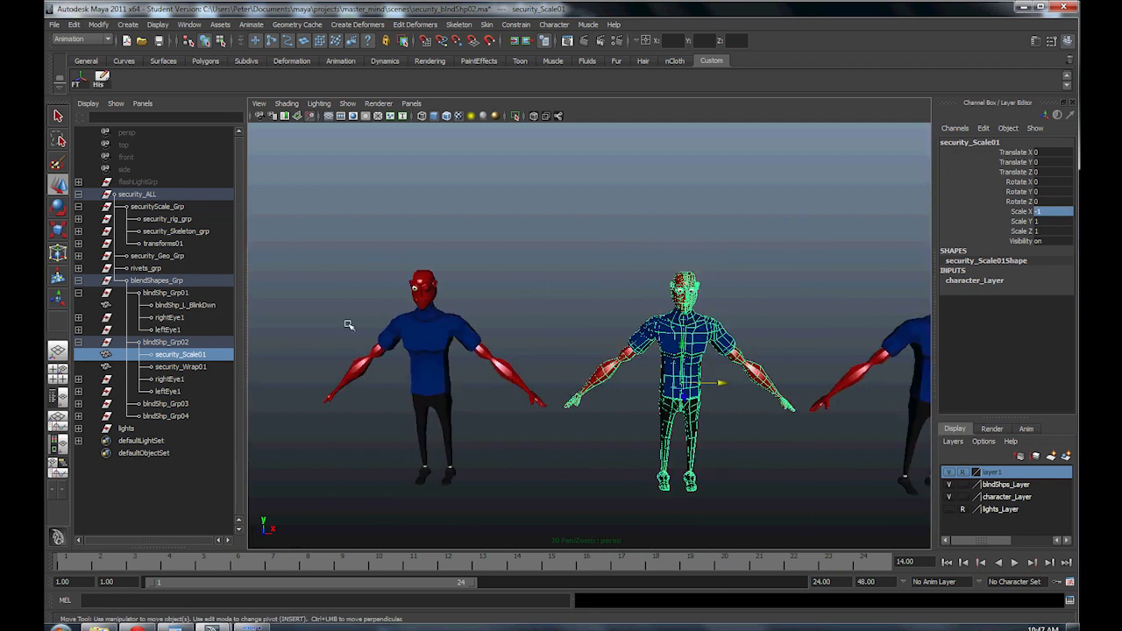
pyautogui.click(184, 304)
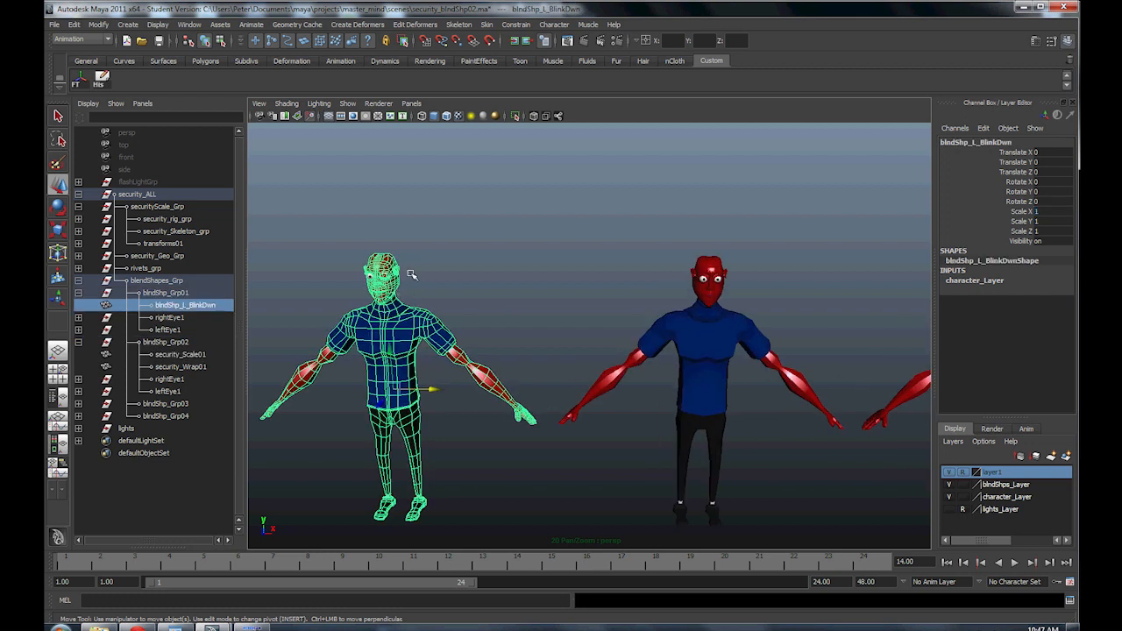
pyautogui.click(179, 354)
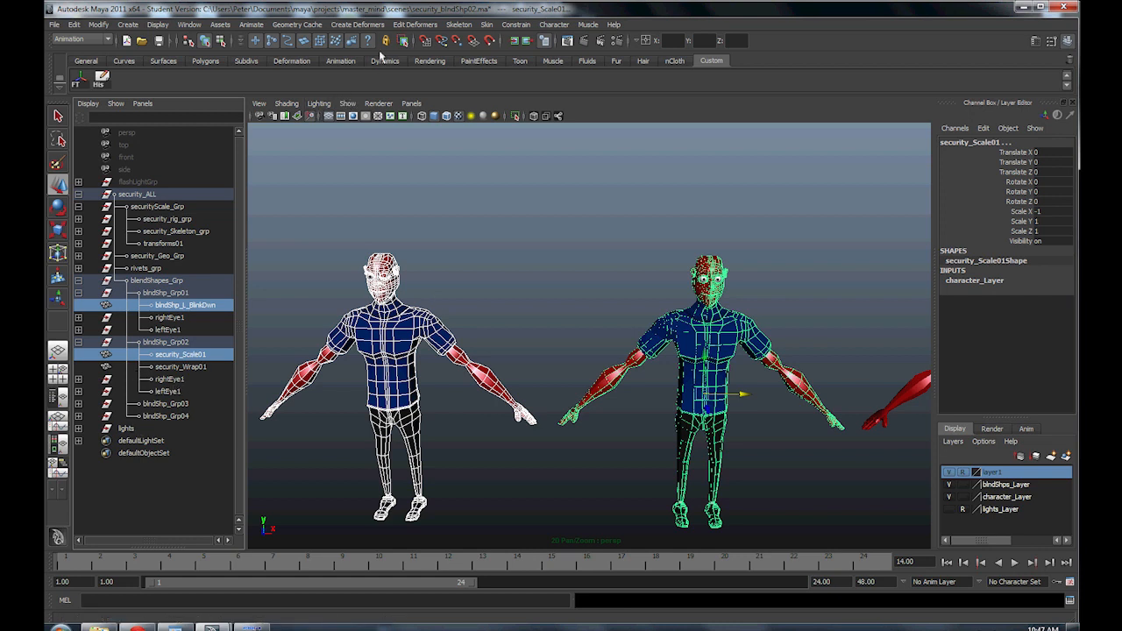
pyautogui.click(356, 24)
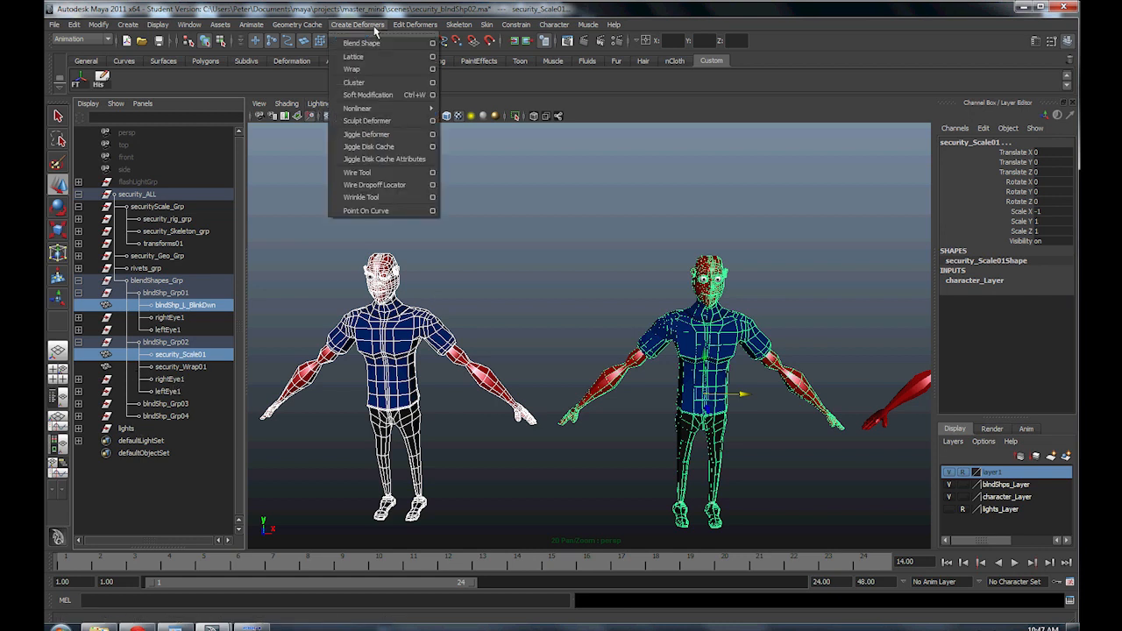
pyautogui.click(361, 43)
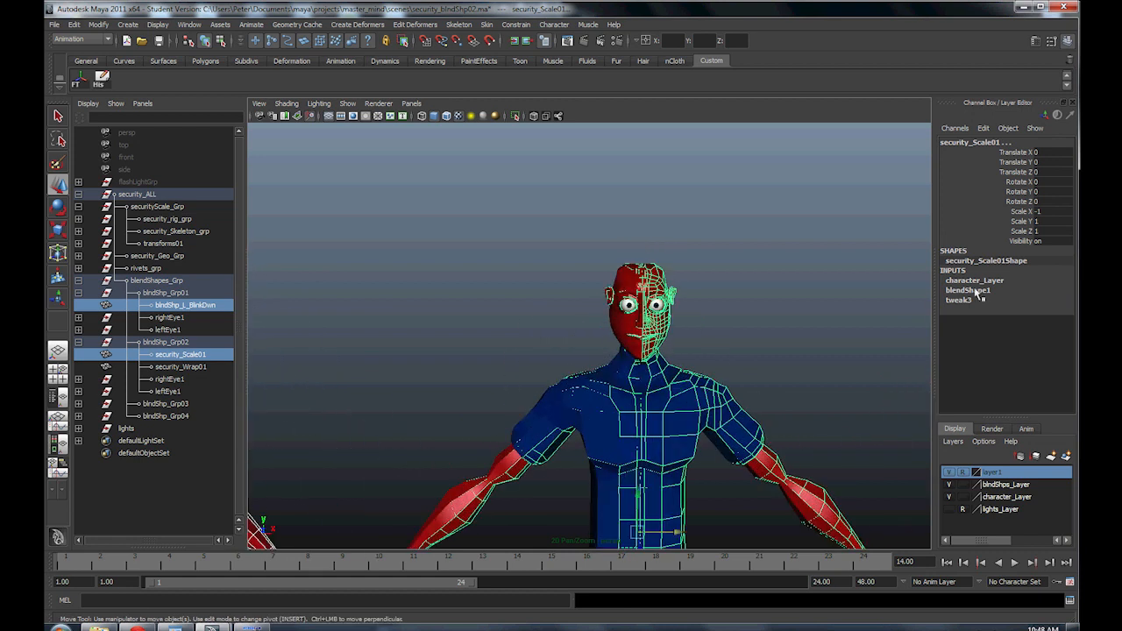
pyautogui.click(968, 290)
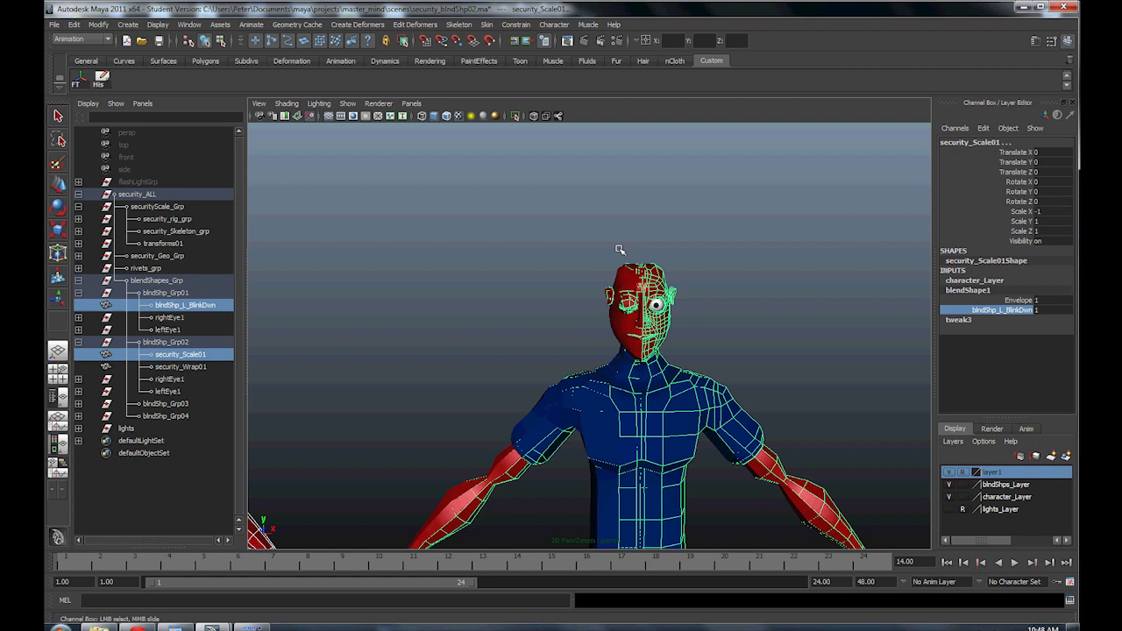
pyautogui.moveTo(744, 329)
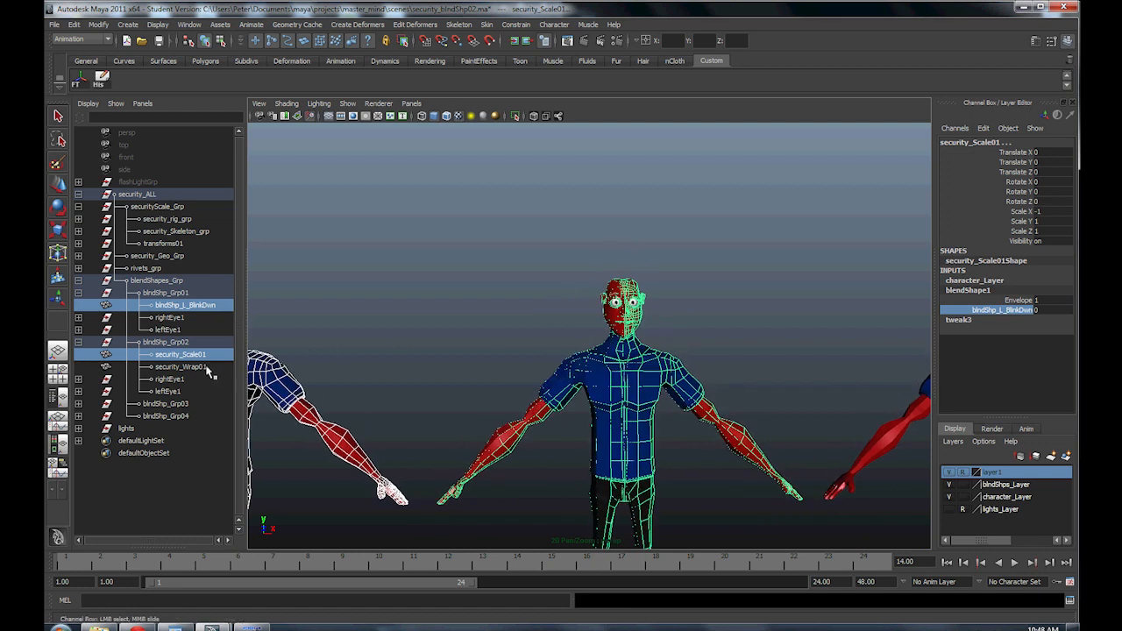
pyautogui.moveTo(208, 374)
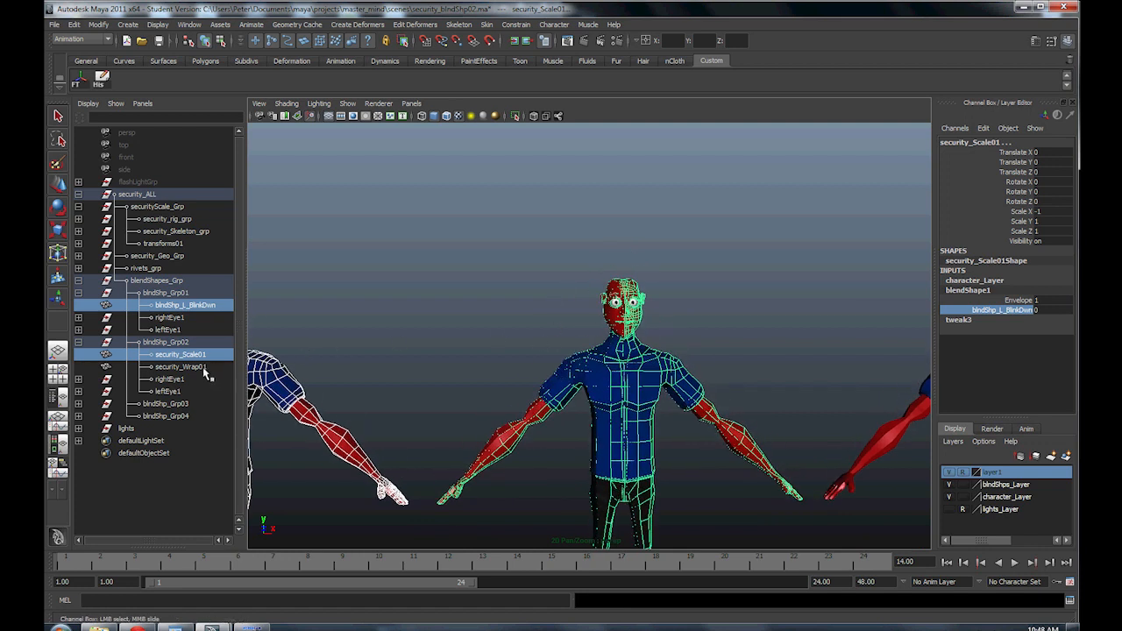
pyautogui.click(180, 367)
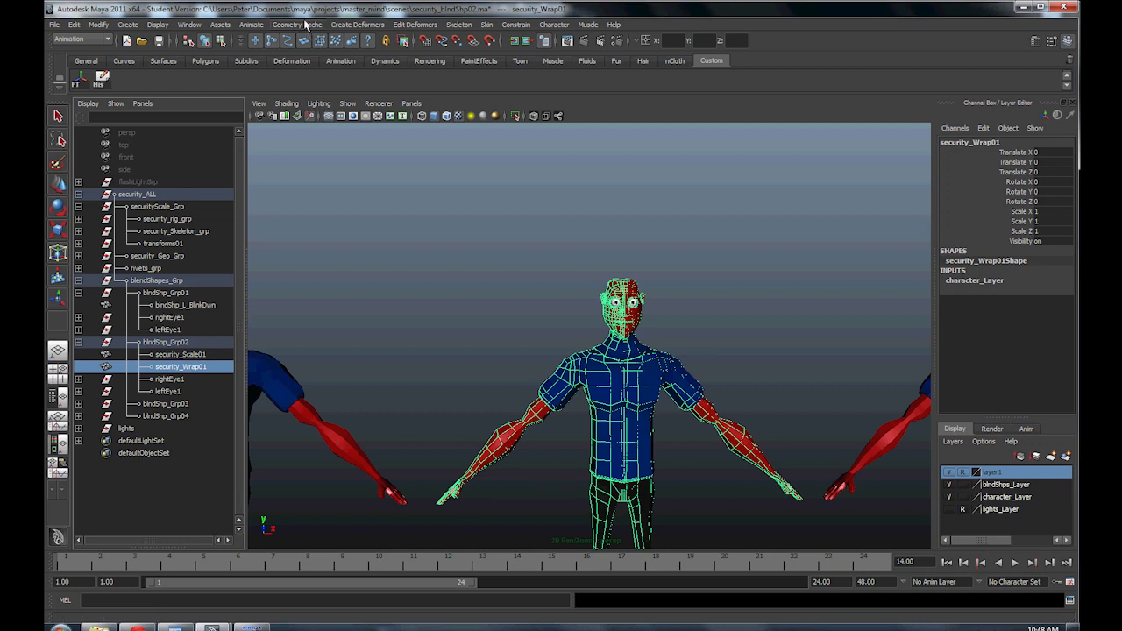
# Step: Create wrap1 with security_Scale01 driving security_Wrap01, adding security_Scale01Base
pyautogui.click(180, 354)
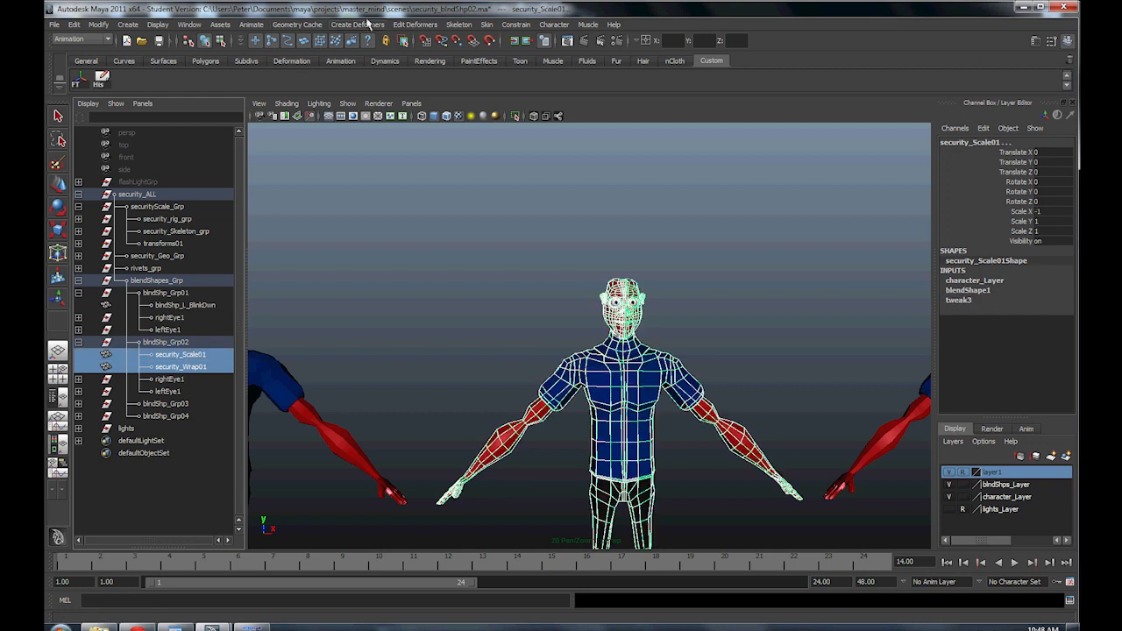
pyautogui.click(357, 24)
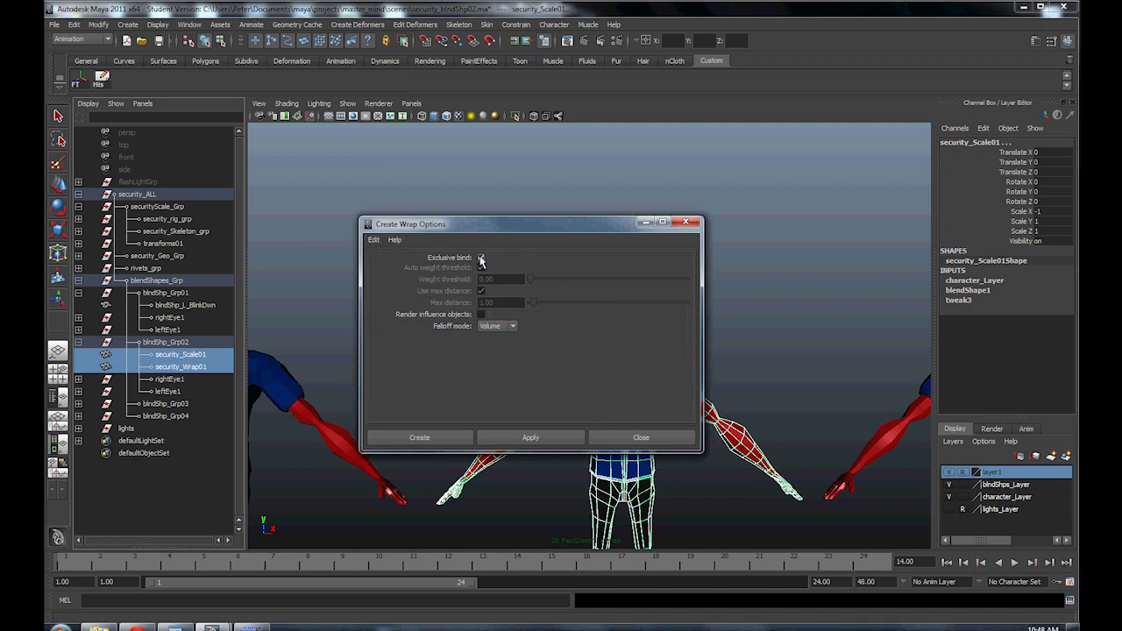
pyautogui.click(419, 437)
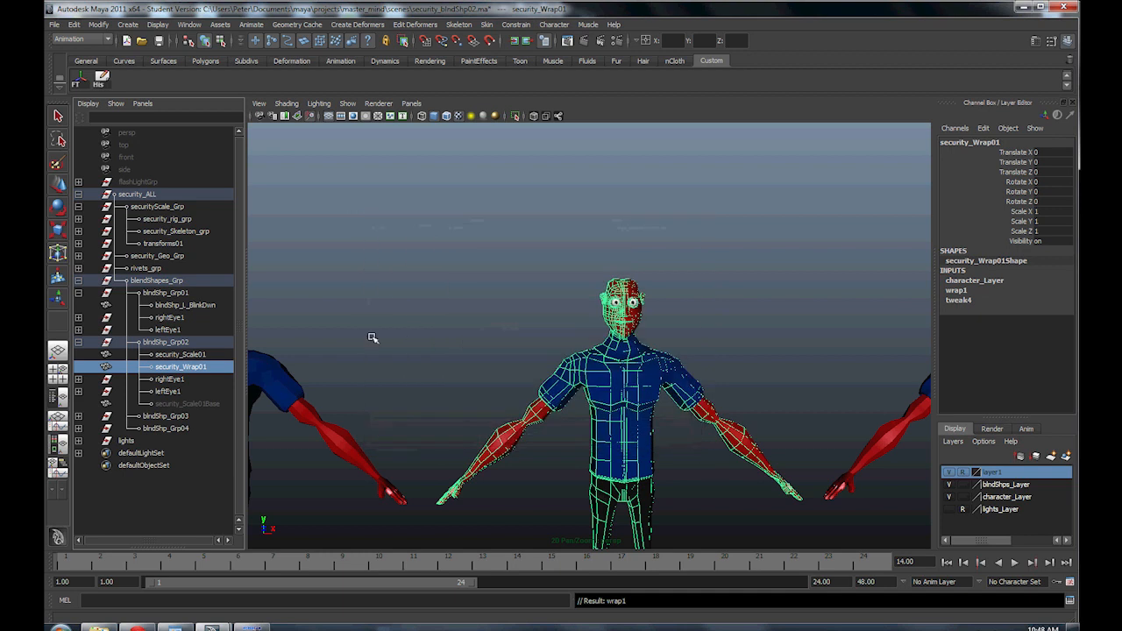
pyautogui.click(180, 354)
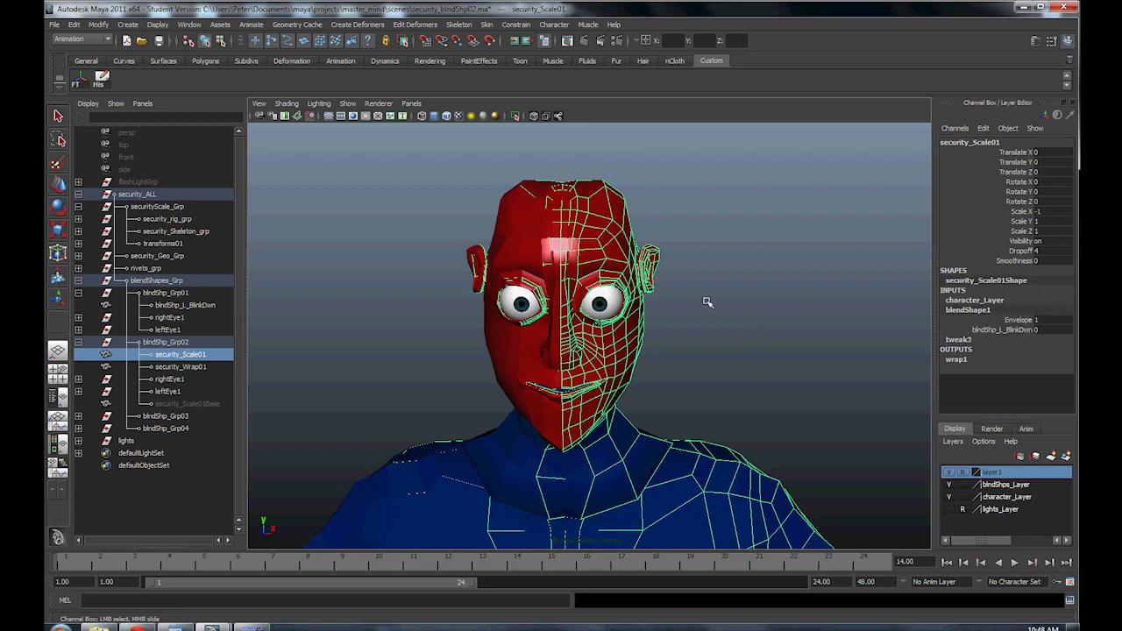
# Step: Set blendShape1's left-blink weight to 1 and duplicate security_Wrap01 as security_Wrap02
pyautogui.click(999, 330)
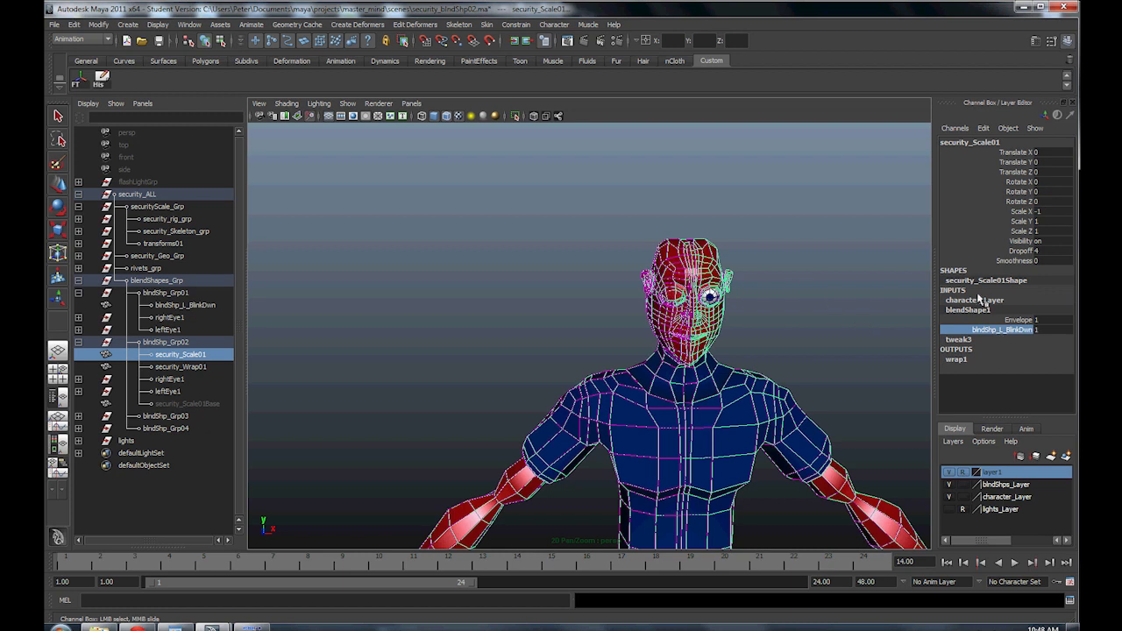
pyautogui.click(180, 367)
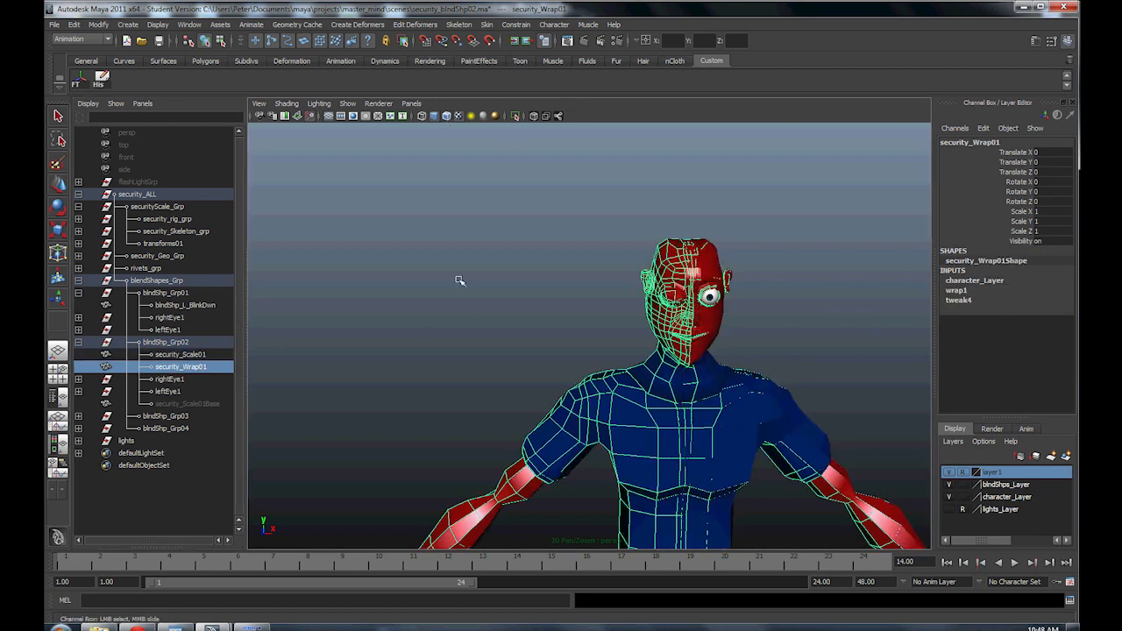
pyautogui.click(179, 415)
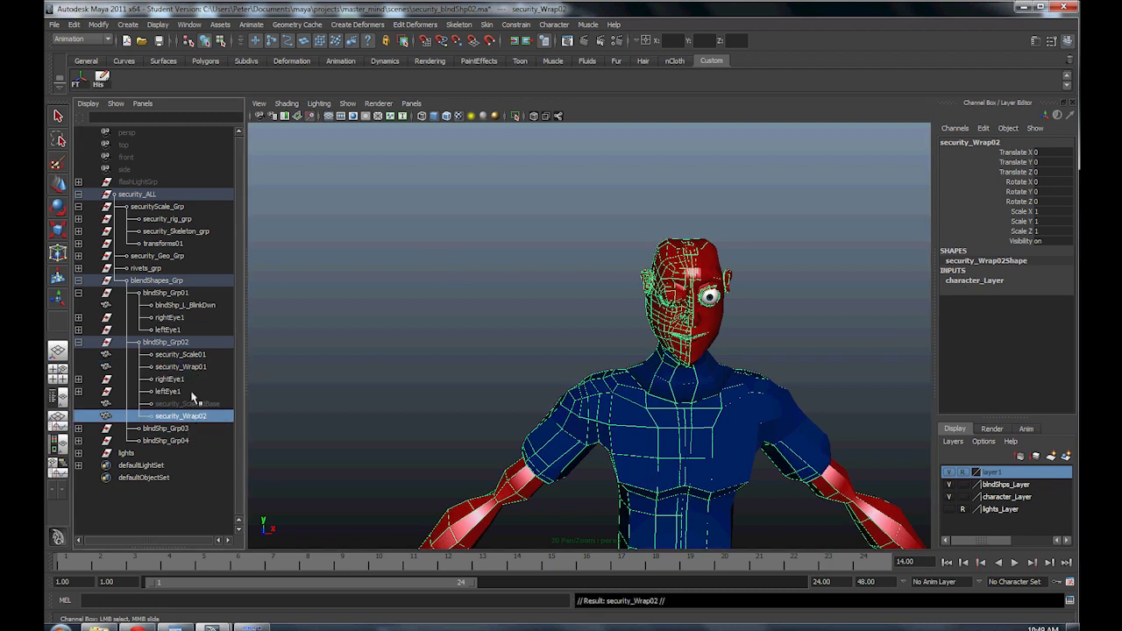
pyautogui.click(184, 304)
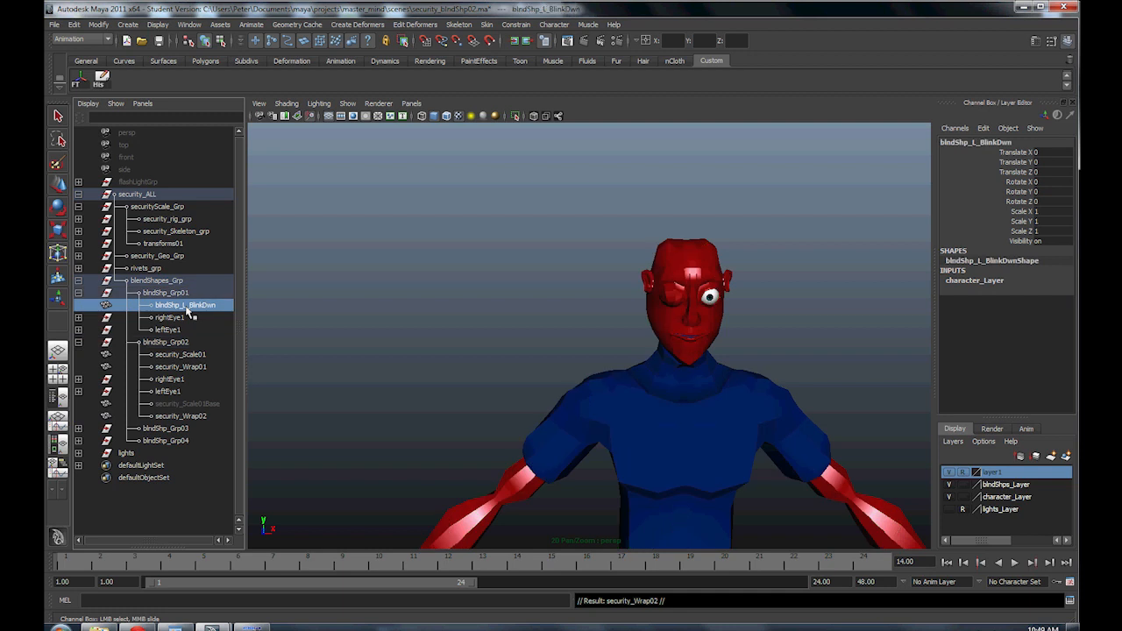
# Step: Rename security_Wrap02 to blndShp_R_BlinkDwn and delete the Scale01Base, Wrap01 and Scale01 helpers
pyautogui.doubleClick(181, 304)
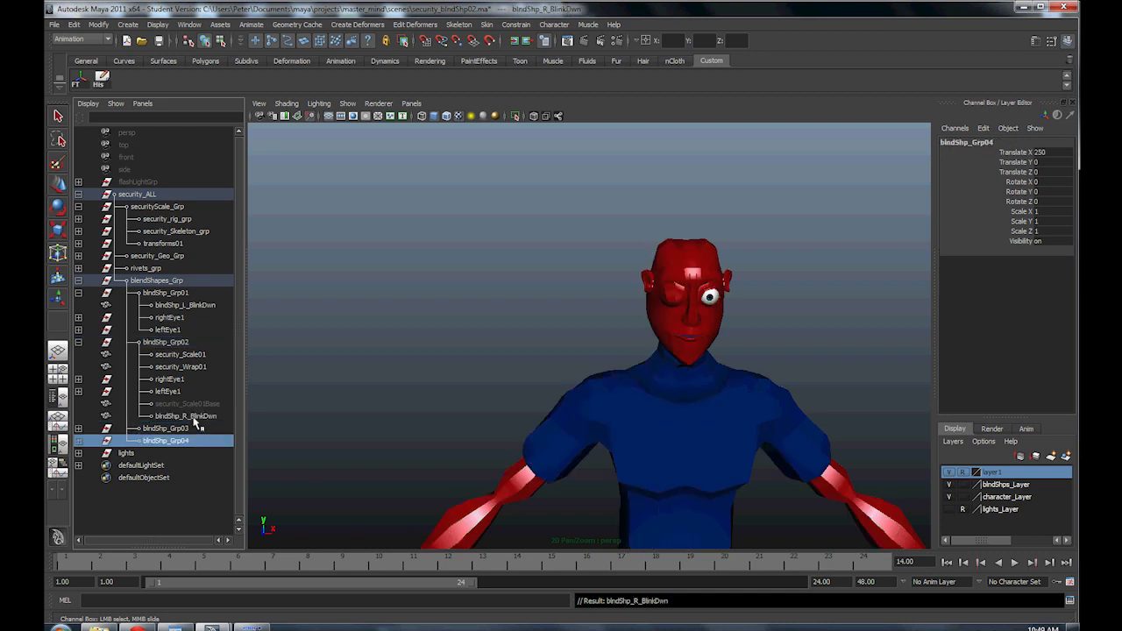
pyautogui.click(186, 404)
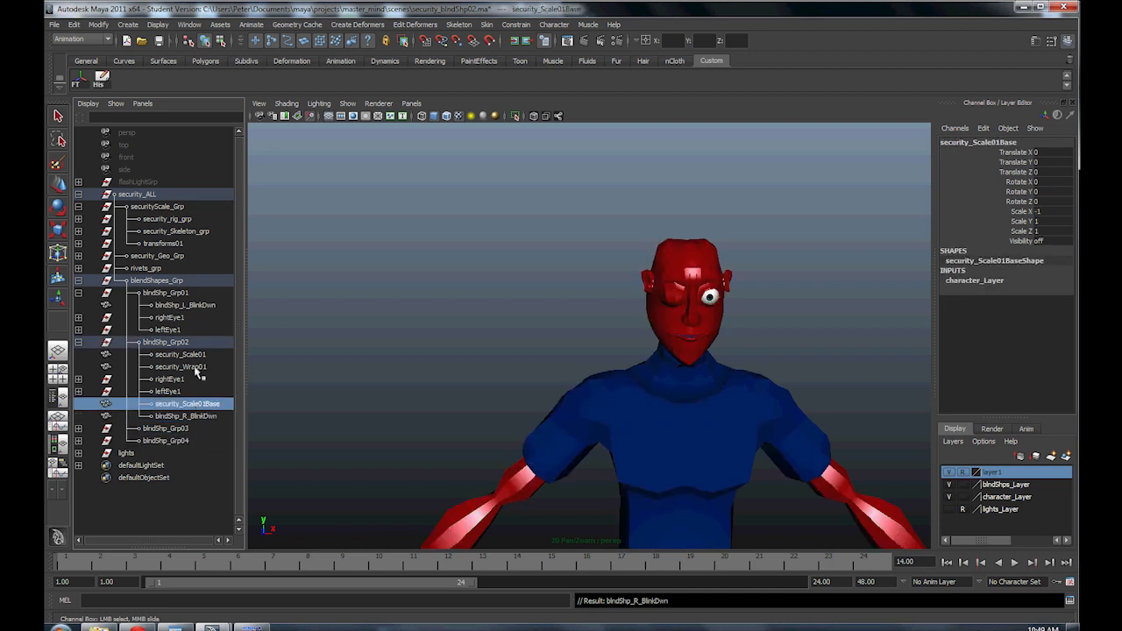
pyautogui.click(179, 354)
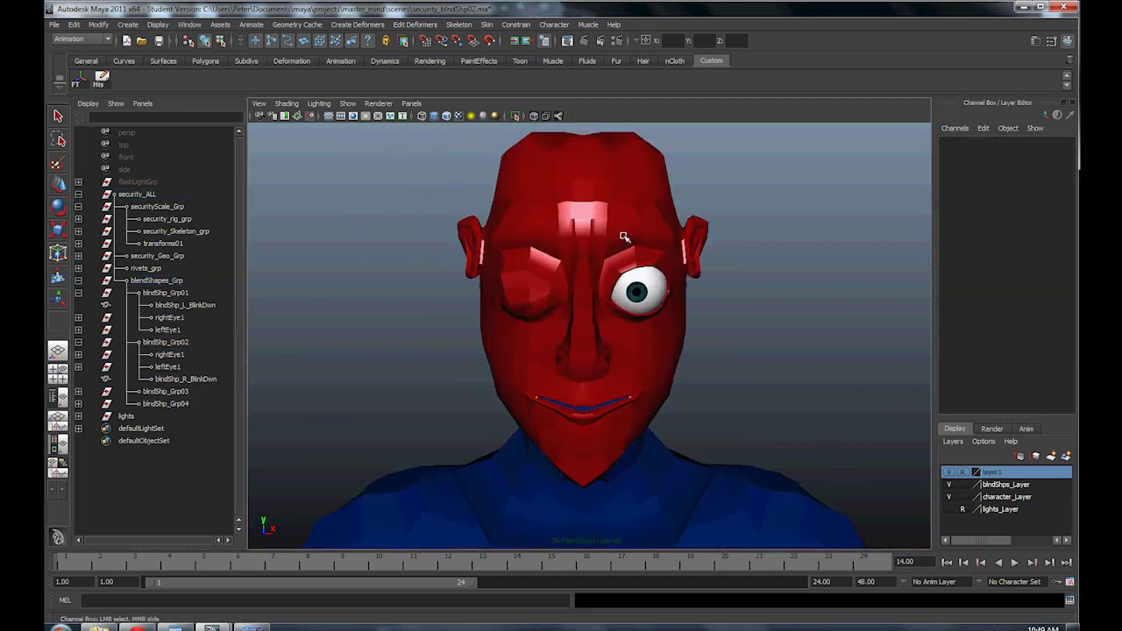
# Step: Select vertices on the right-blink target and gather both blink targets with the character body
pyautogui.rightClick(569, 293)
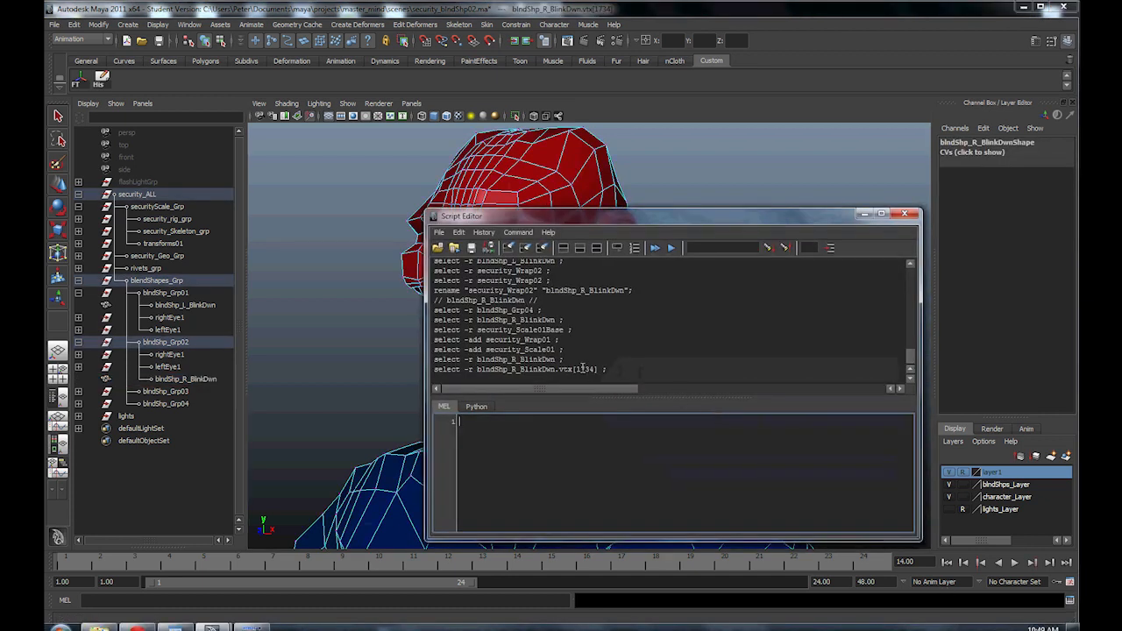
pyautogui.click(908, 213)
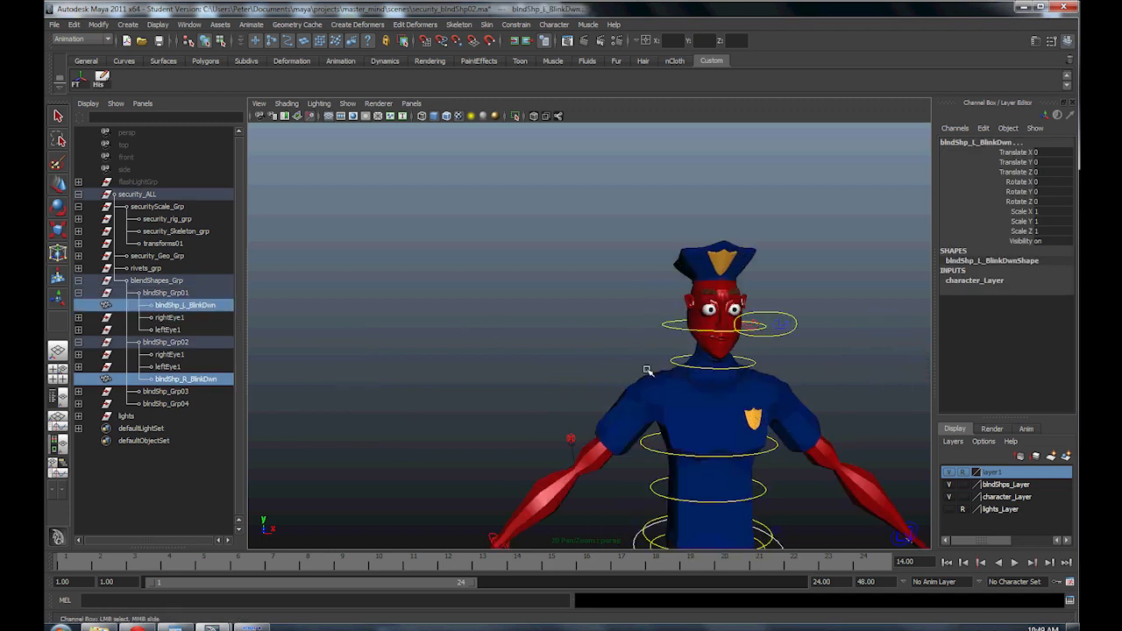
pyautogui.click(357, 23)
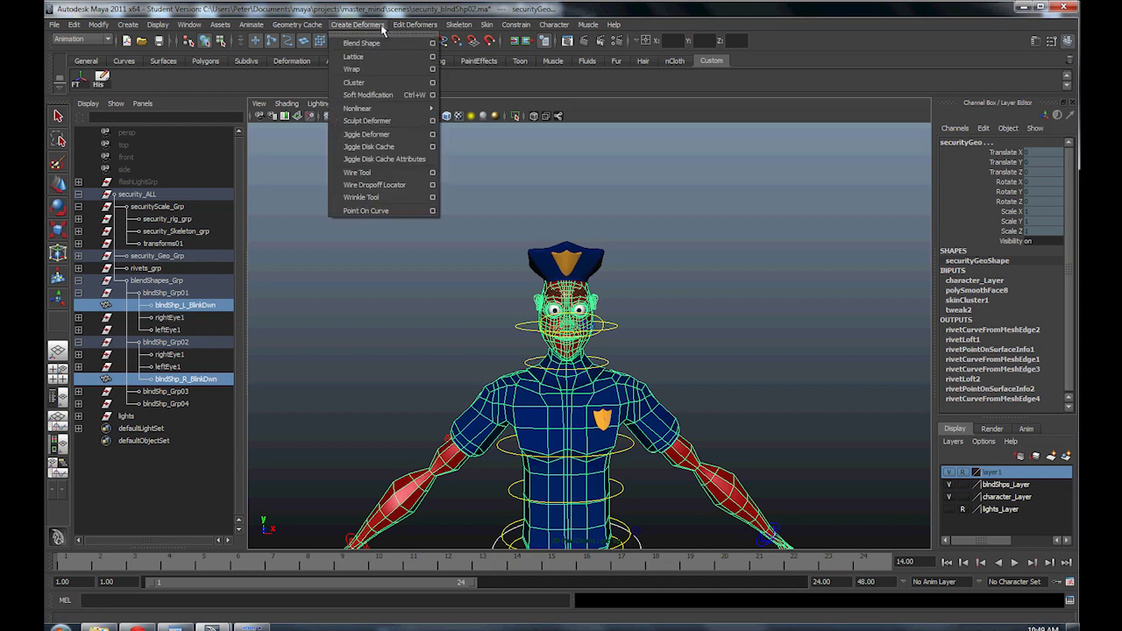